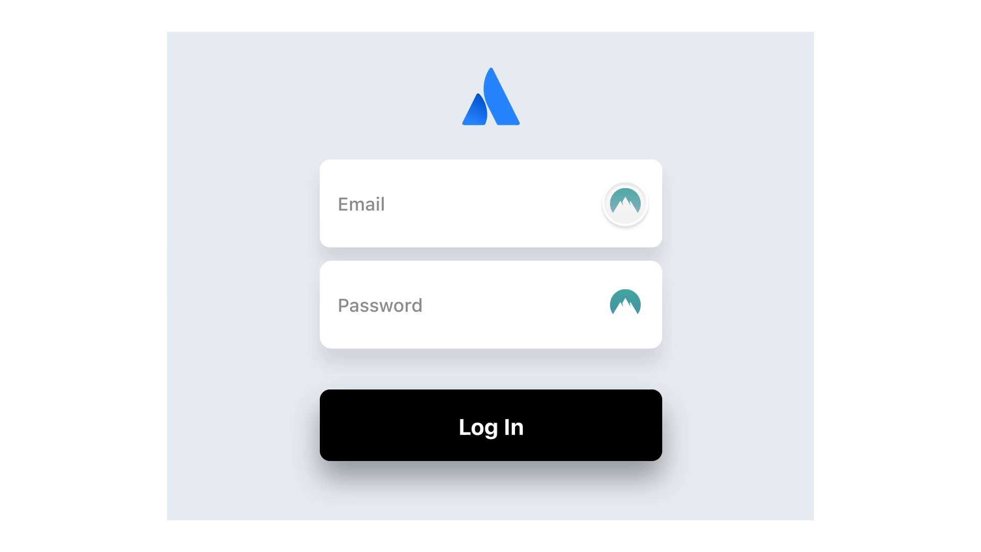
Sign in with NordPass-autofilled credentials, then register on LinkedIn with a generated strong password.
click(623, 203)
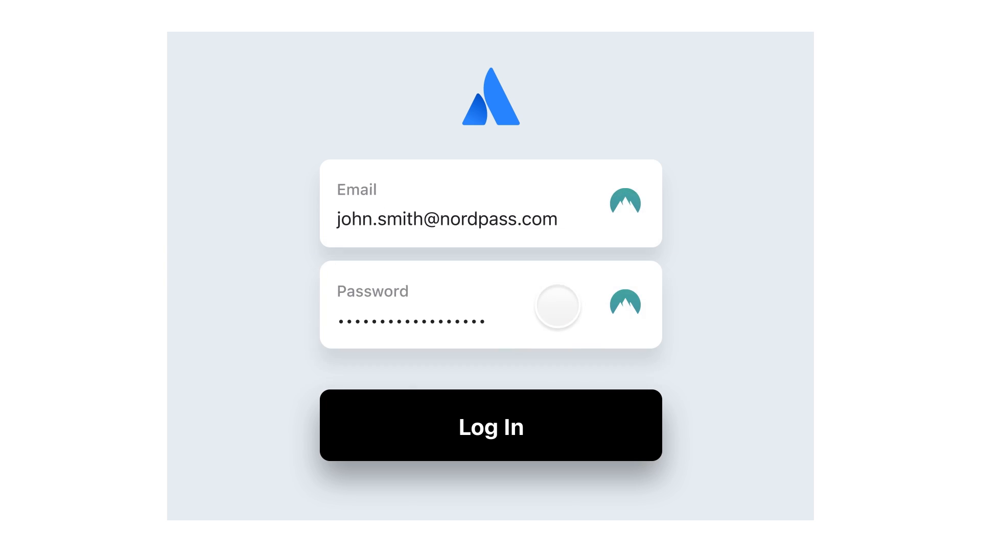
click(491, 426)
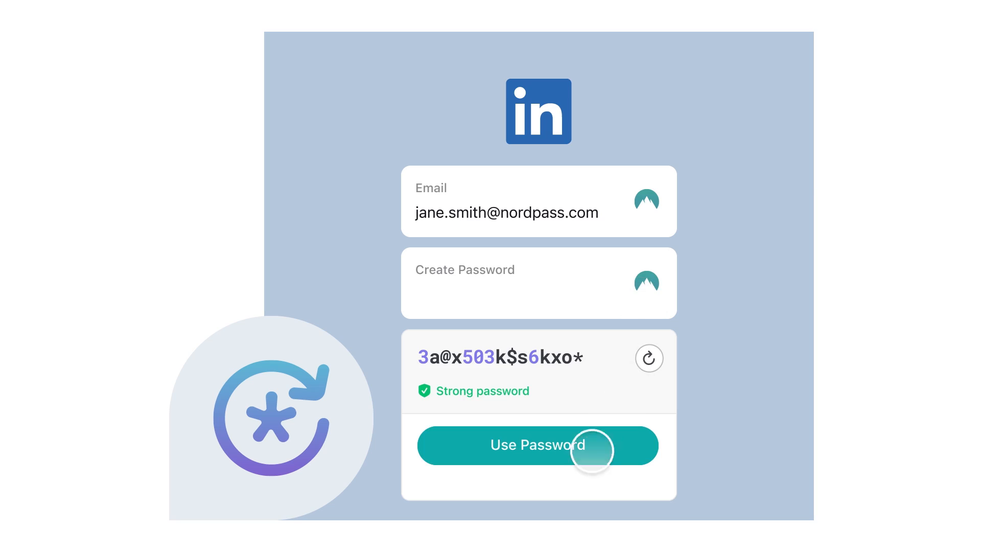
click(537, 445)
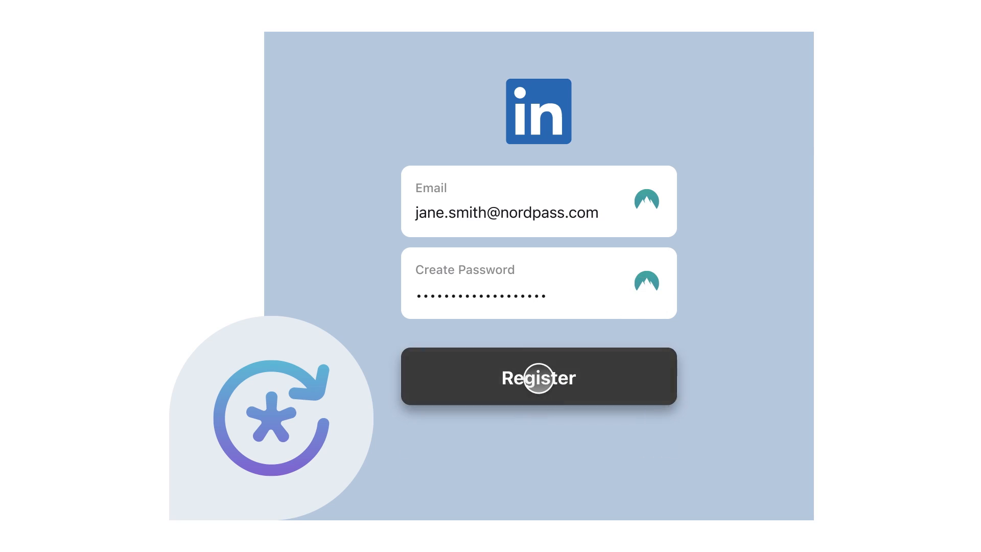
click(538, 377)
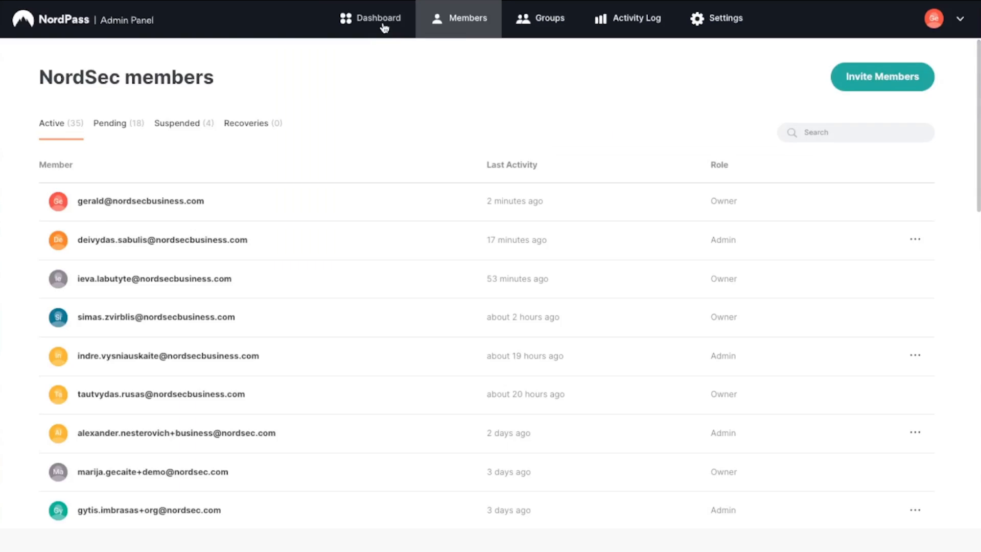
Show the Admin Panel Dashboard with licenses, members, password health and data breaches.
click(378, 17)
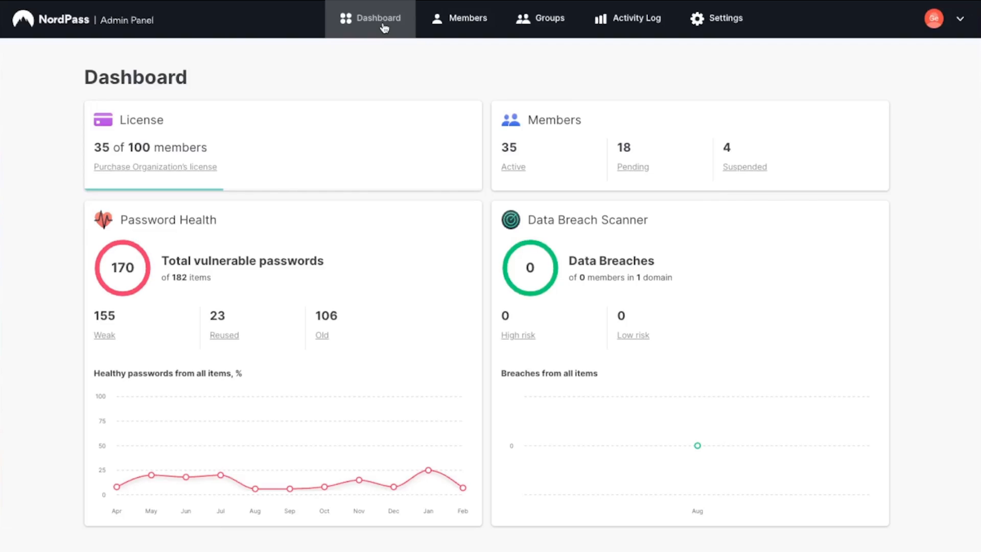
click(460, 17)
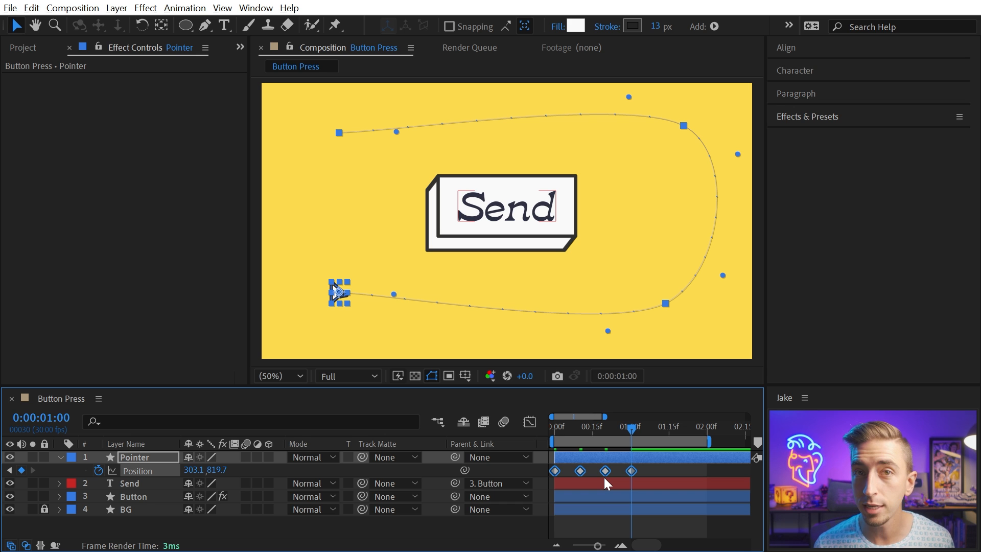
Open Keyframe Interpolation for the pointer's Position keyframes, keeping spatial interpolation at Auto Bezier.
right_click(604, 470)
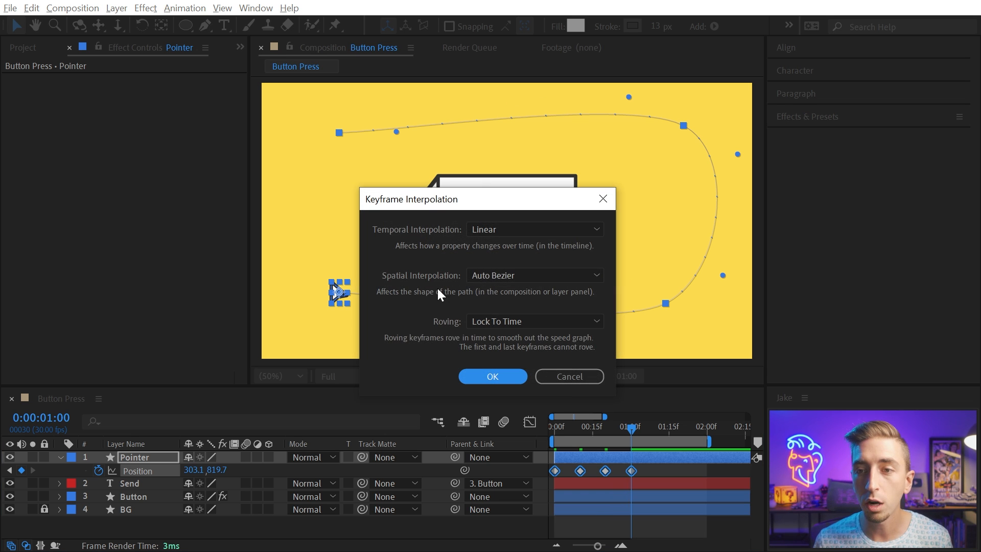
mouse_move(425, 285)
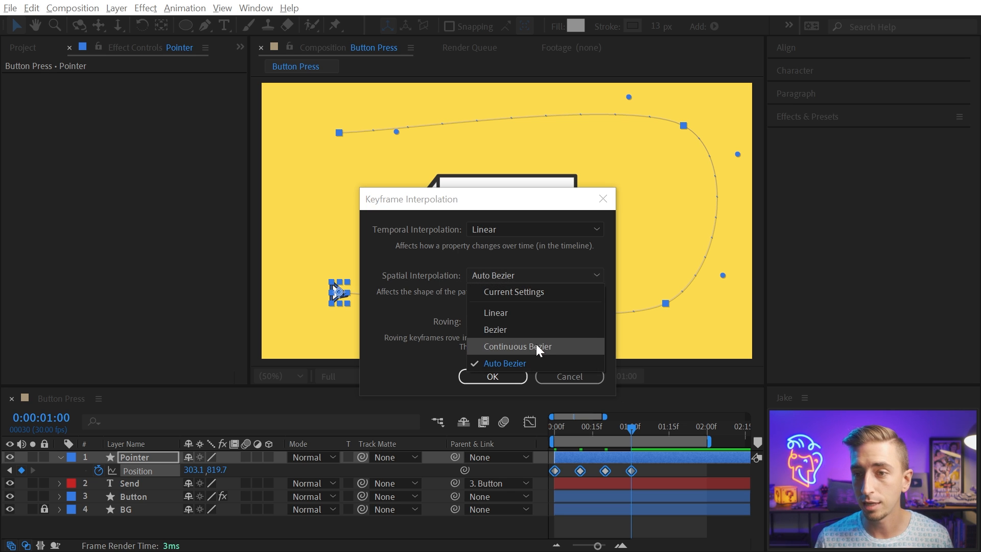
click(505, 363)
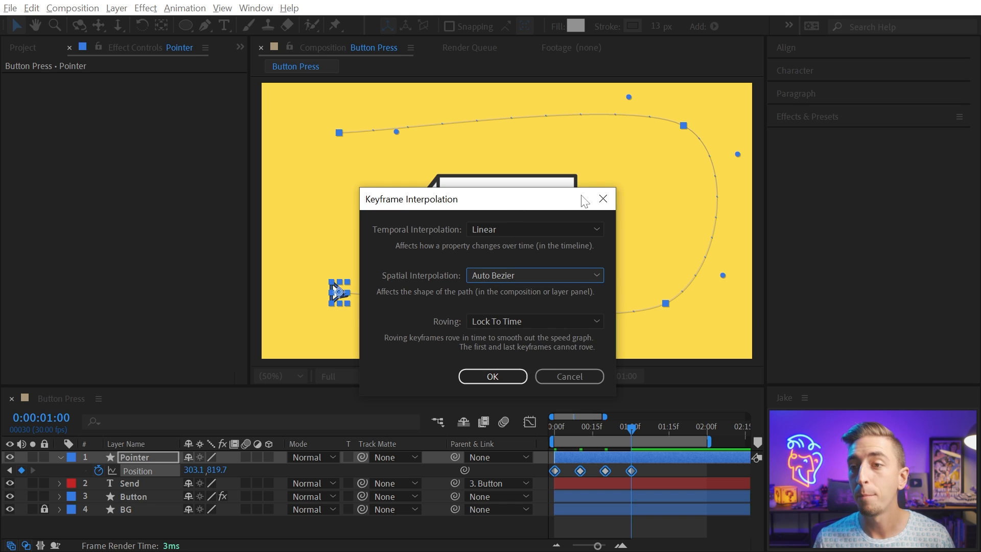
click(493, 376)
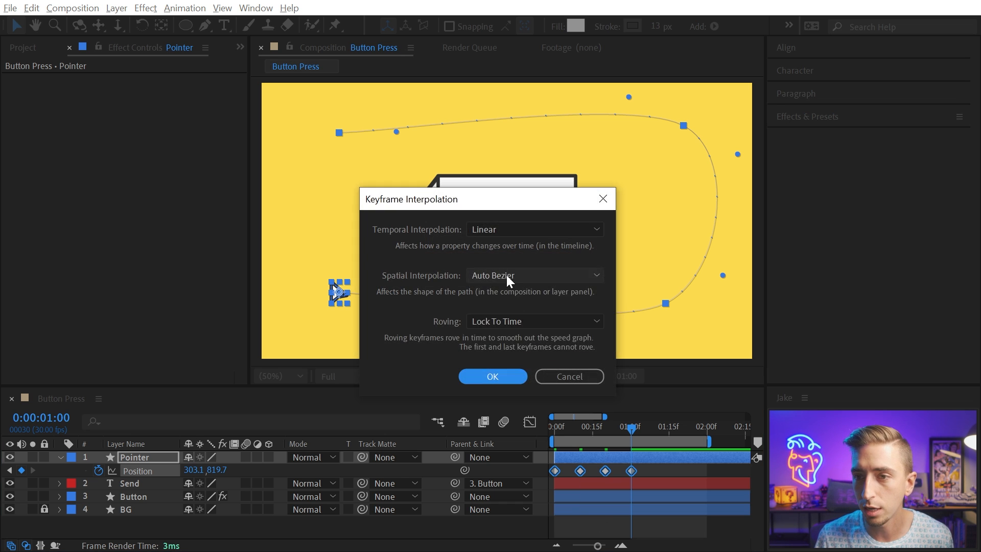
Apply the keyframe interpolation settings and switch to the Pen tool for path editing.
click(491, 376)
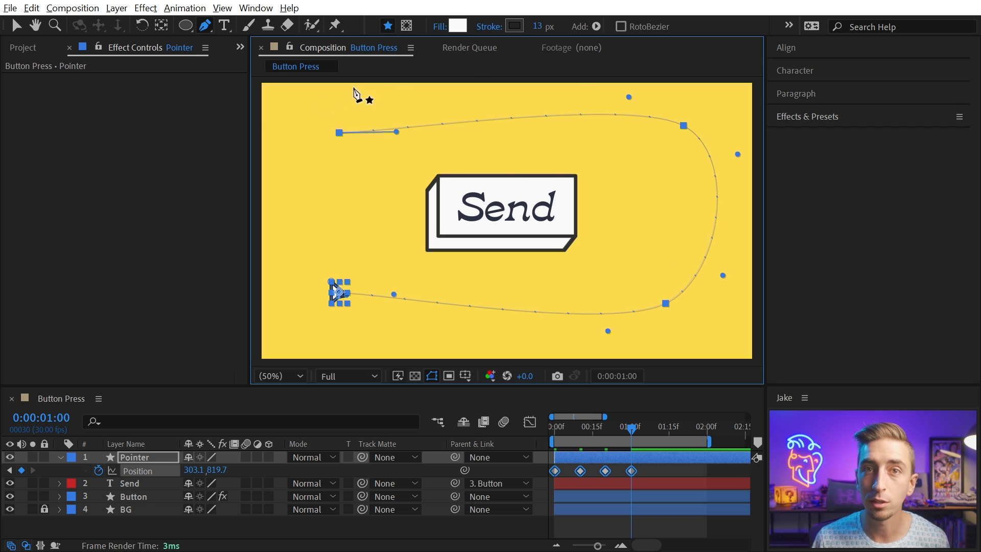
click(31, 8)
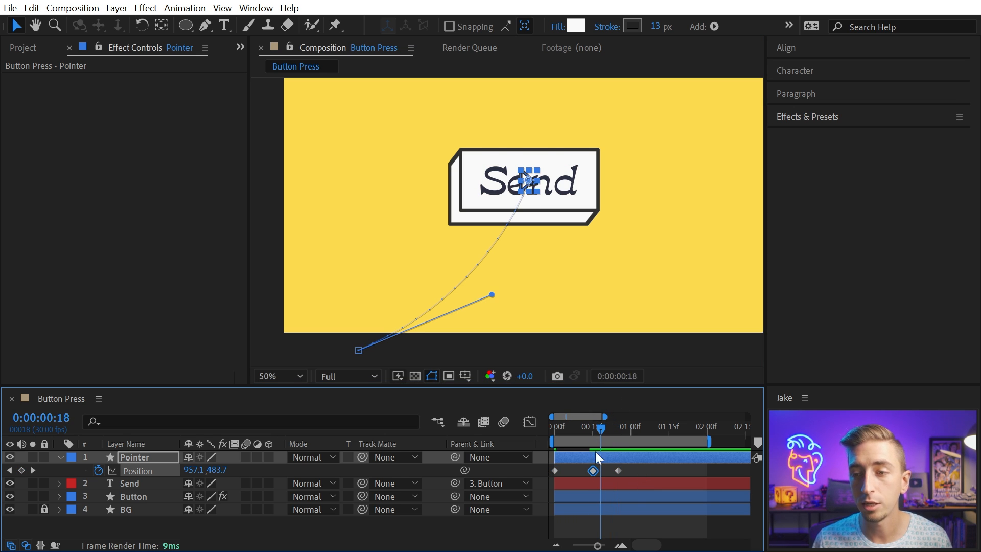
mouse_move(532, 197)
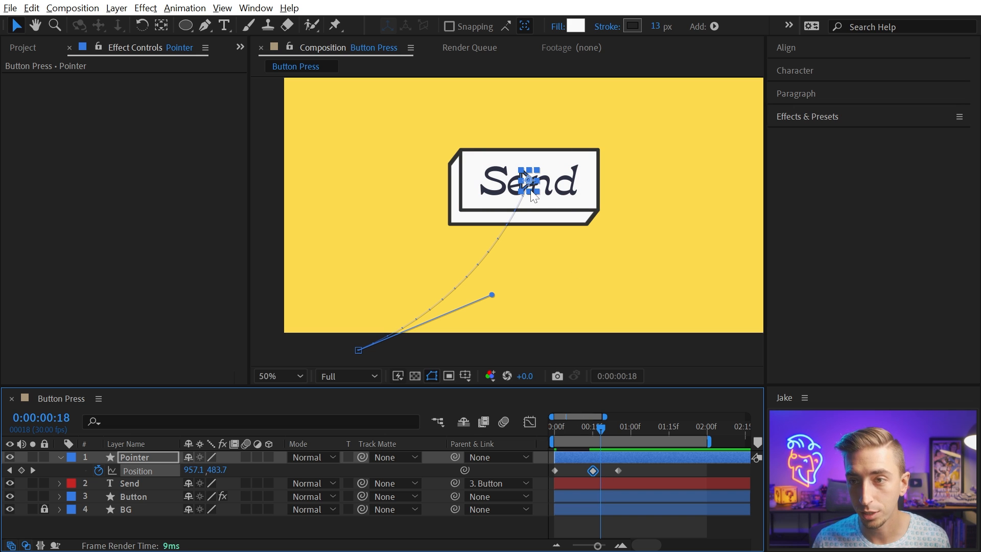
mouse_move(605, 436)
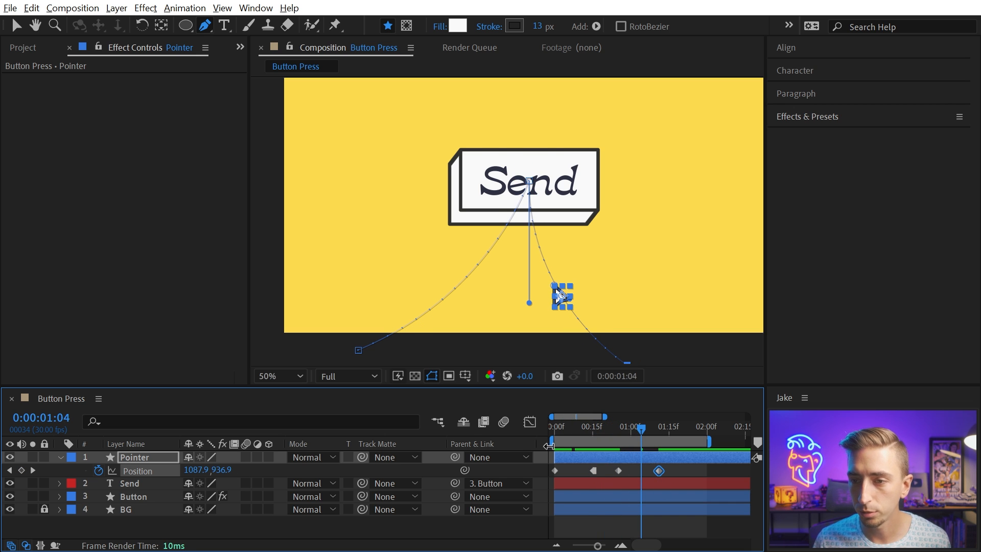
Reshape the curve of the pointer's exit path with the Pen tool.
click(652, 528)
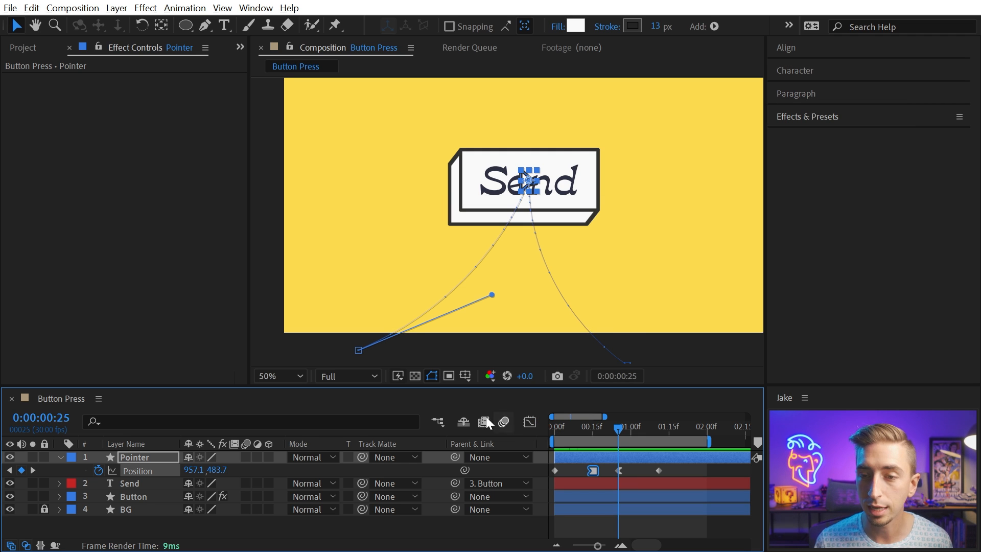
Keyframe the Button layer's Minimax Radius from 0 to 6 and its Position for the press.
click(133, 496)
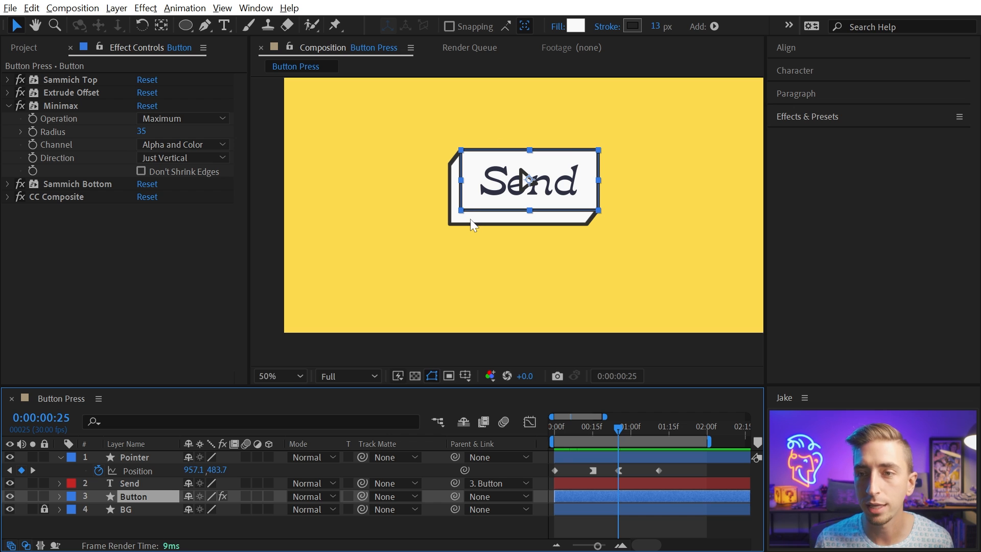
mouse_move(90, 112)
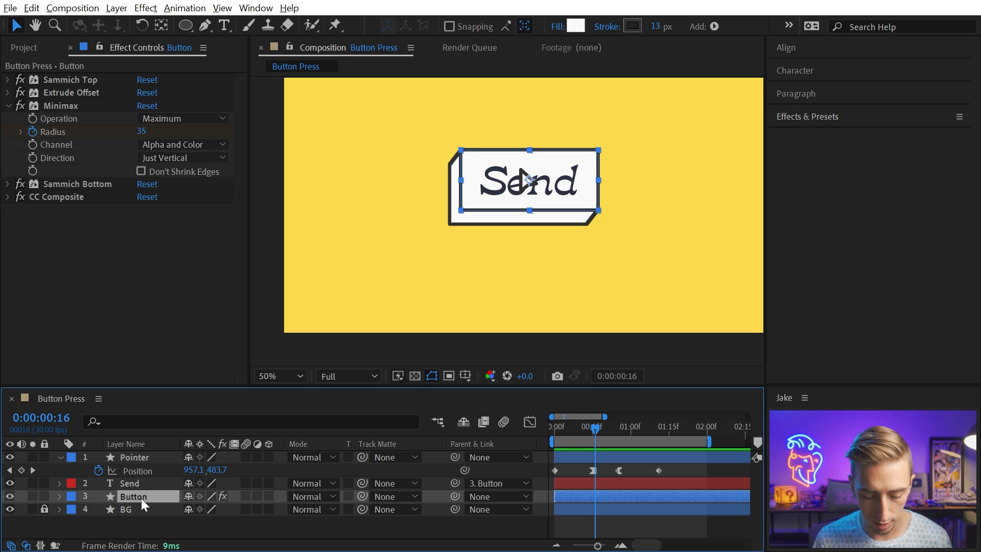
click(98, 496)
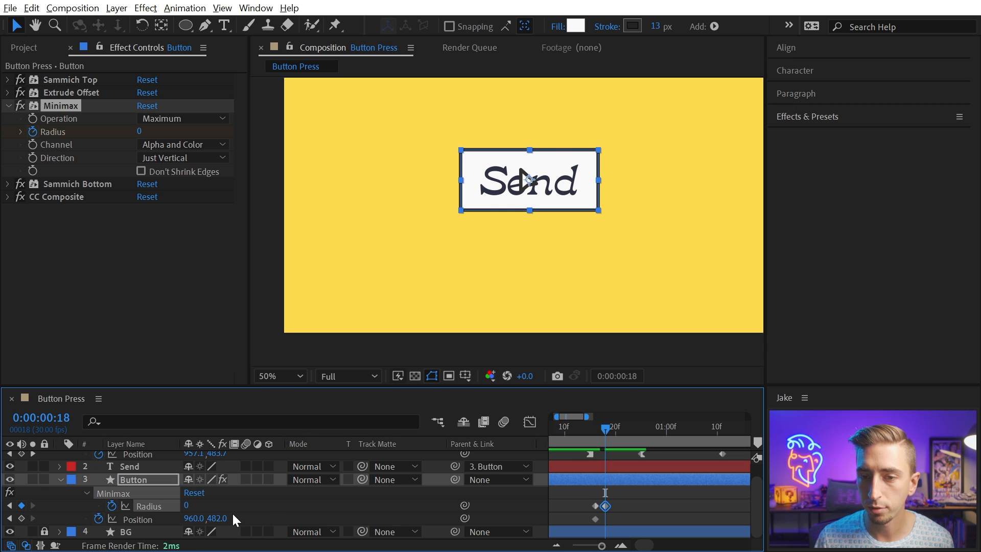
click(276, 376)
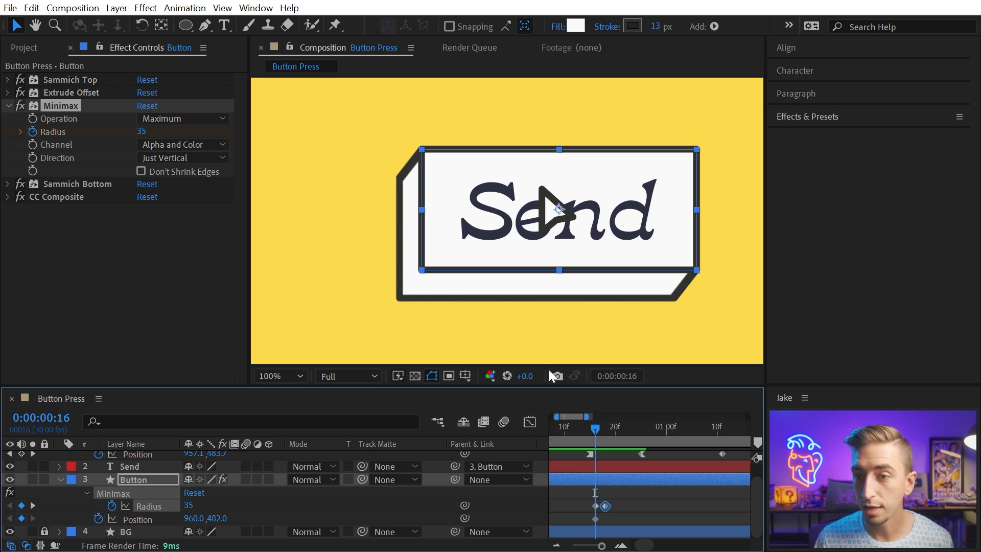
mouse_move(601, 435)
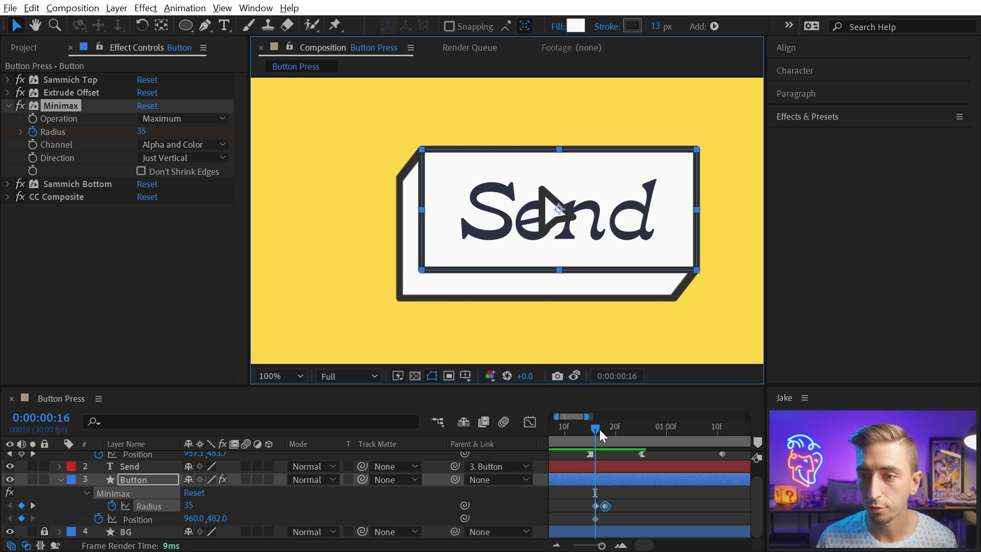
click(605, 429)
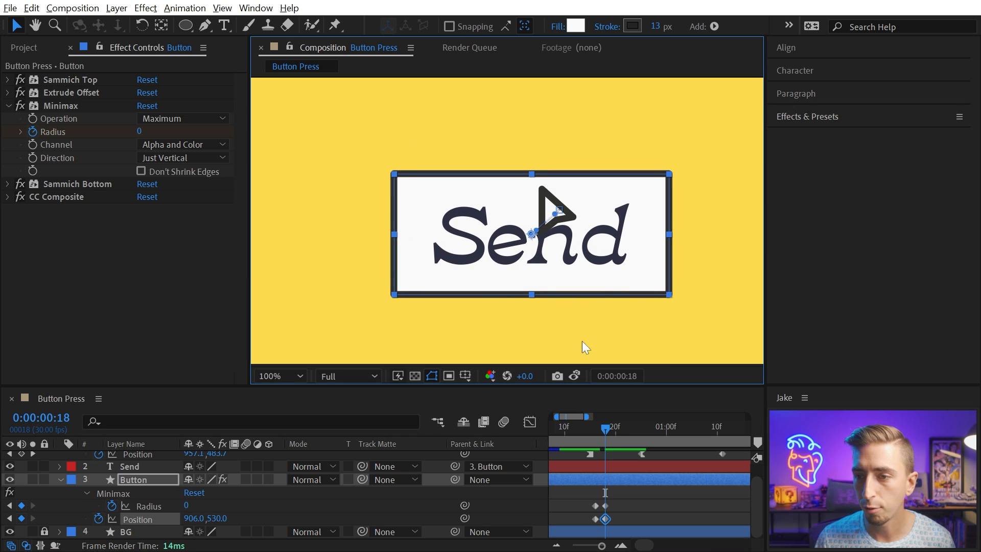
mouse_move(576, 375)
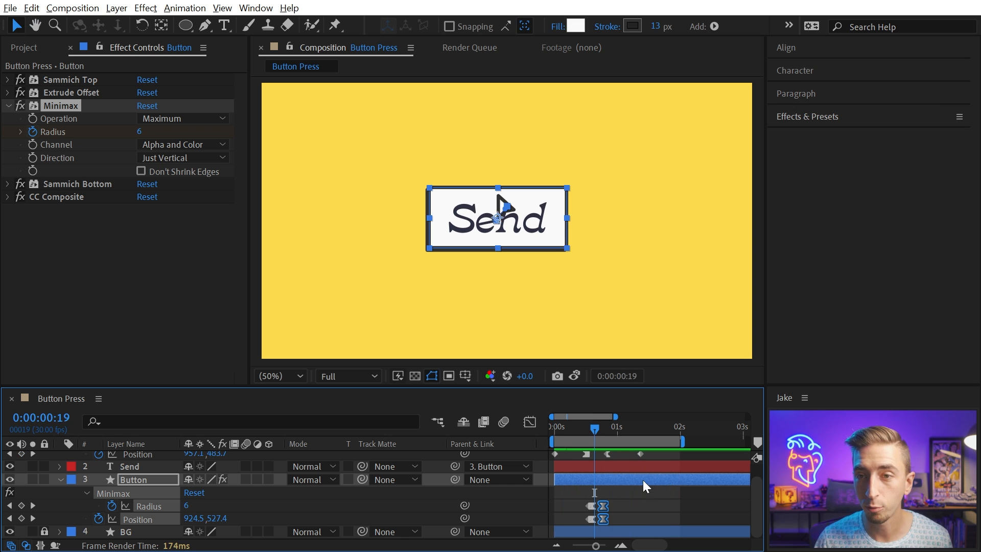
Select the paper texture layers and apply Texturelooper at 15 FPS in Overlay mode.
click(23, 47)
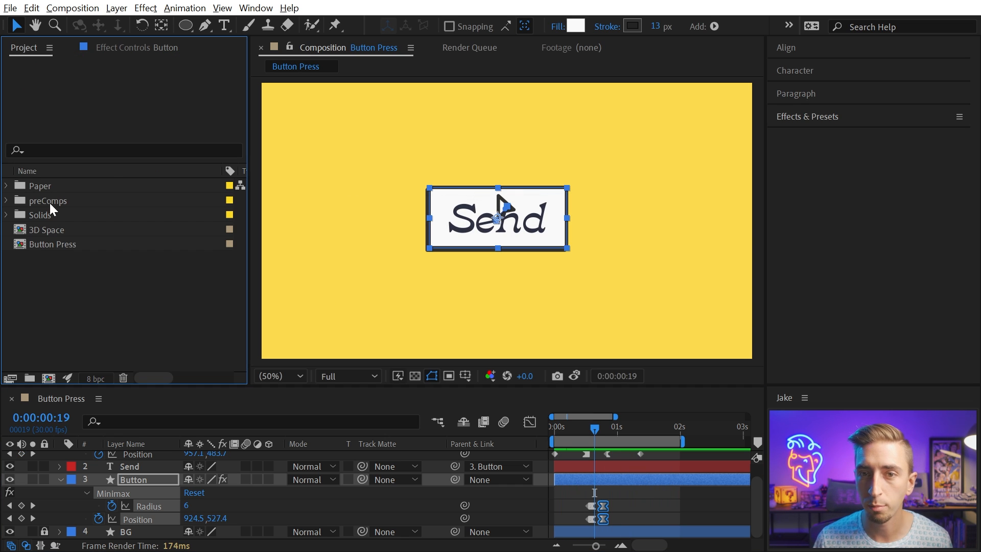
click(39, 185)
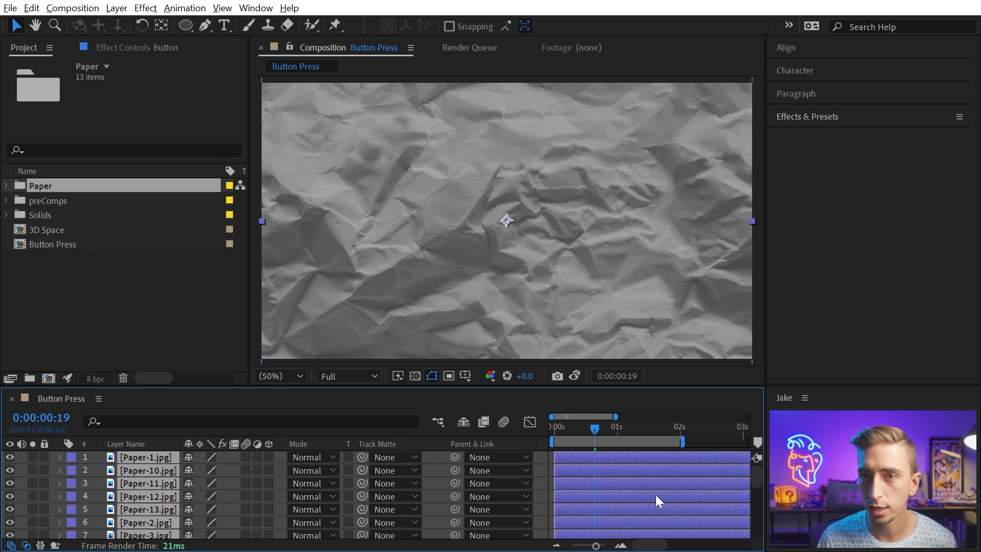
click(256, 7)
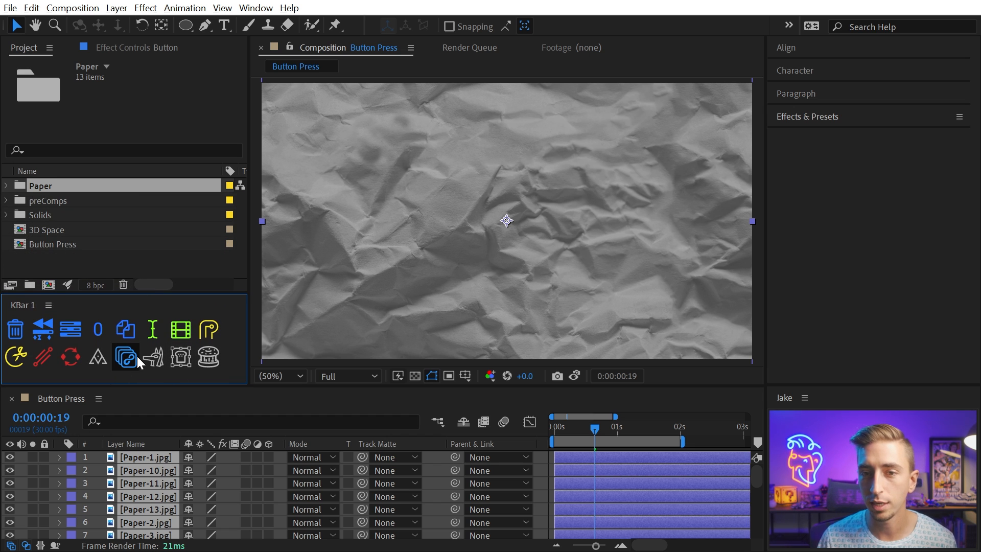
mouse_move(125, 356)
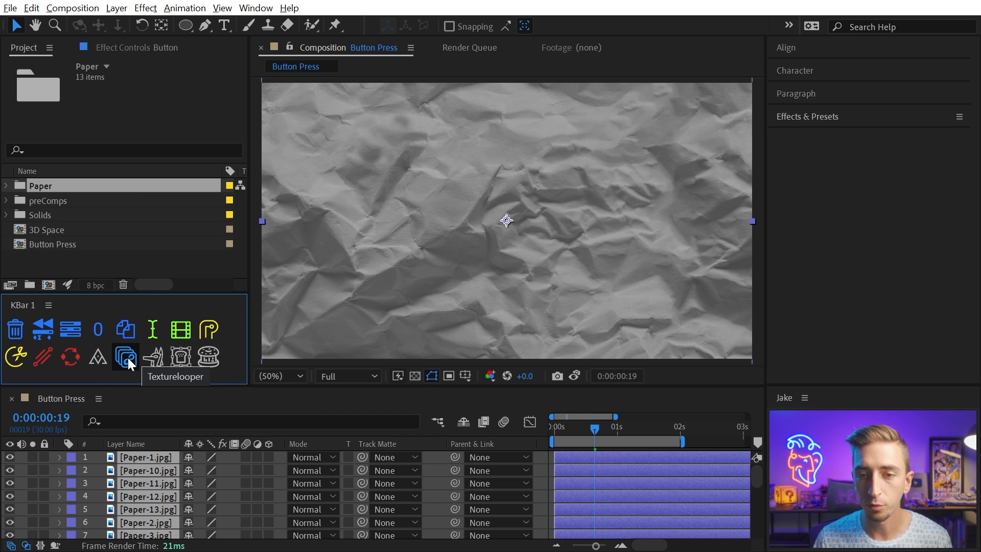
click(125, 355)
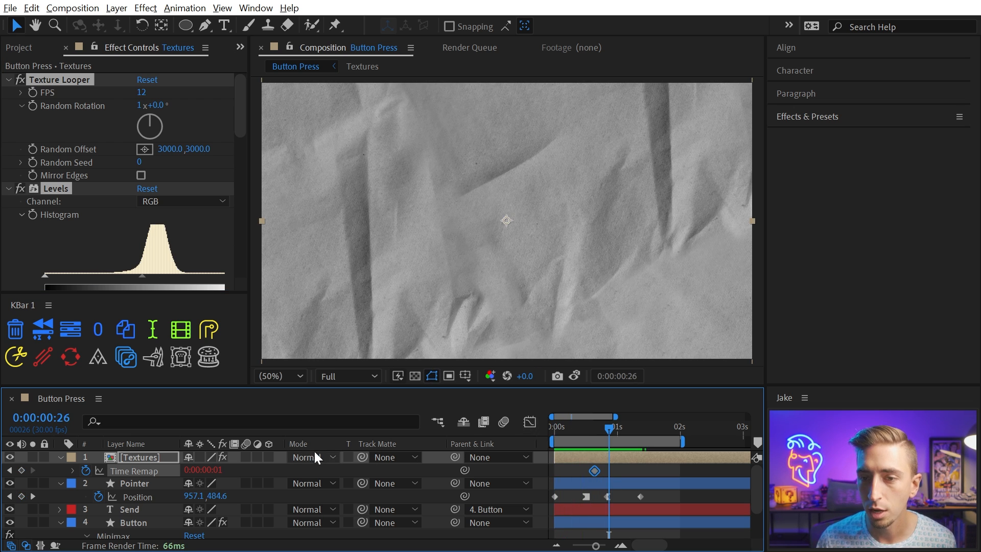
mouse_move(41, 432)
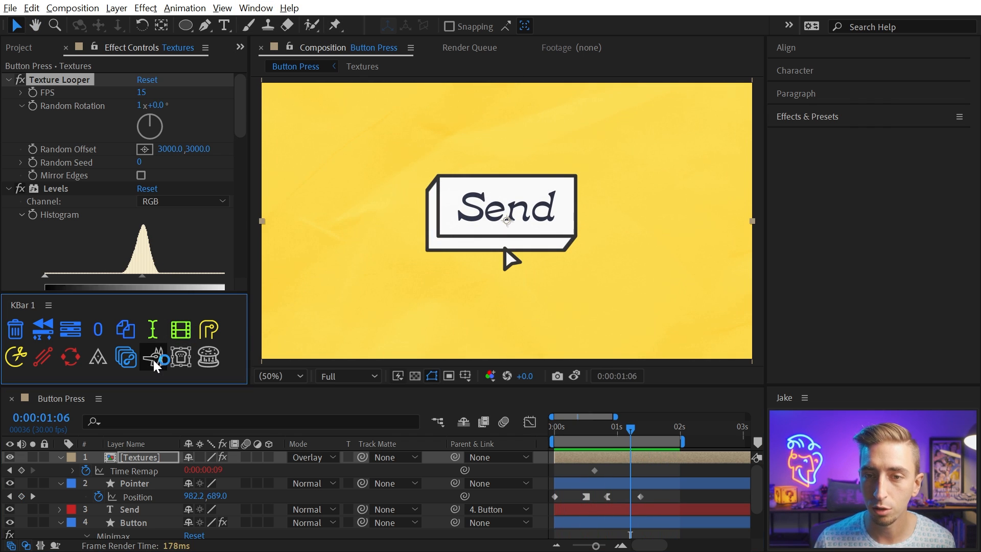
Render Button Press.mp4 from the Anubis export panel.
click(153, 357)
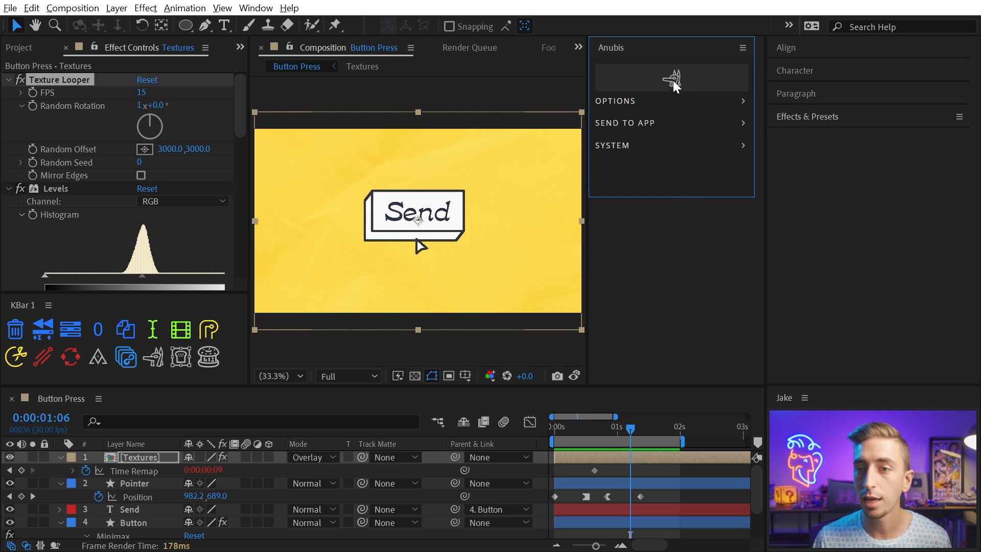
click(469, 48)
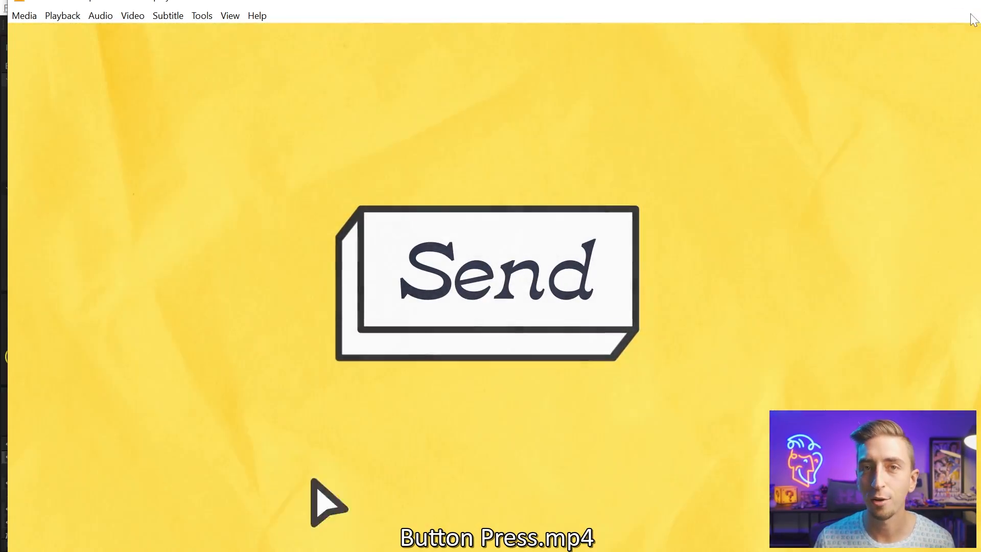
mouse_move(973, 8)
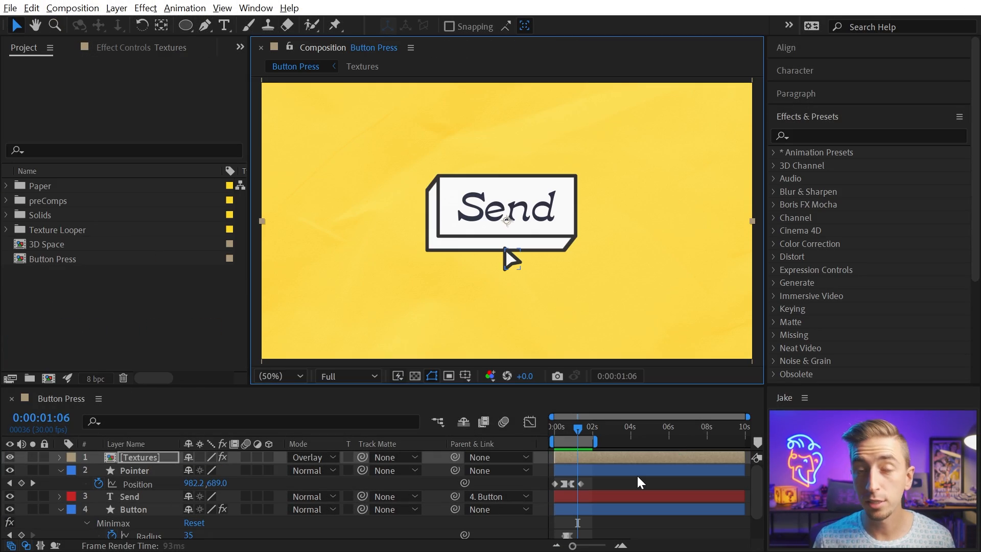
mouse_move(629, 475)
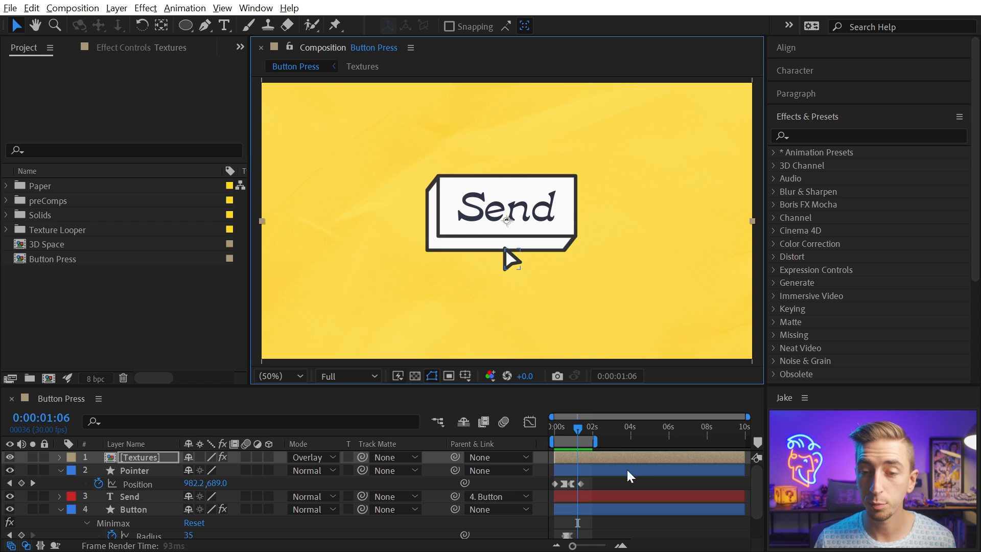
Open the 3D Space composition from the Project panel.
double_click(52, 243)
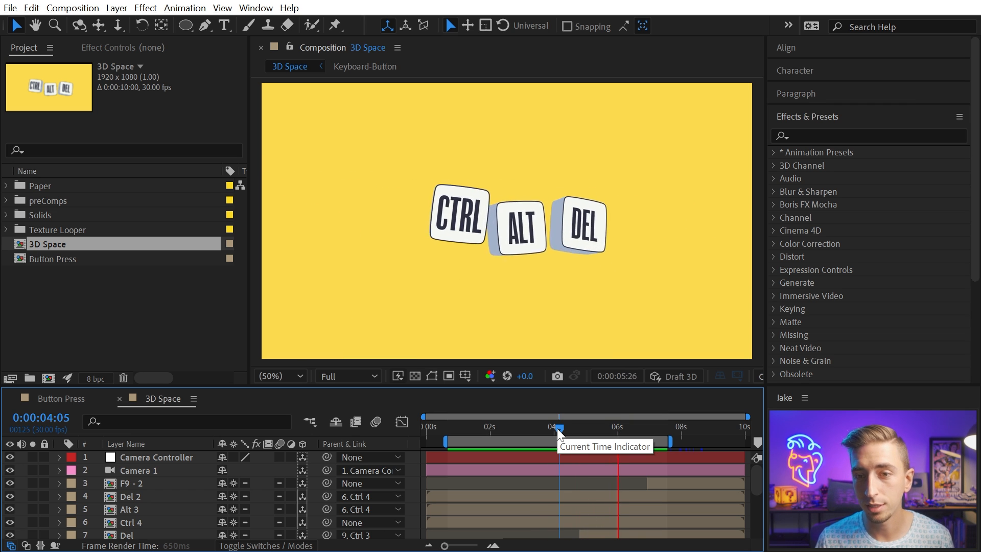
Switch to Top view, select Camera Controller, and leave the Graph Editor for its position keyframes.
click(137, 470)
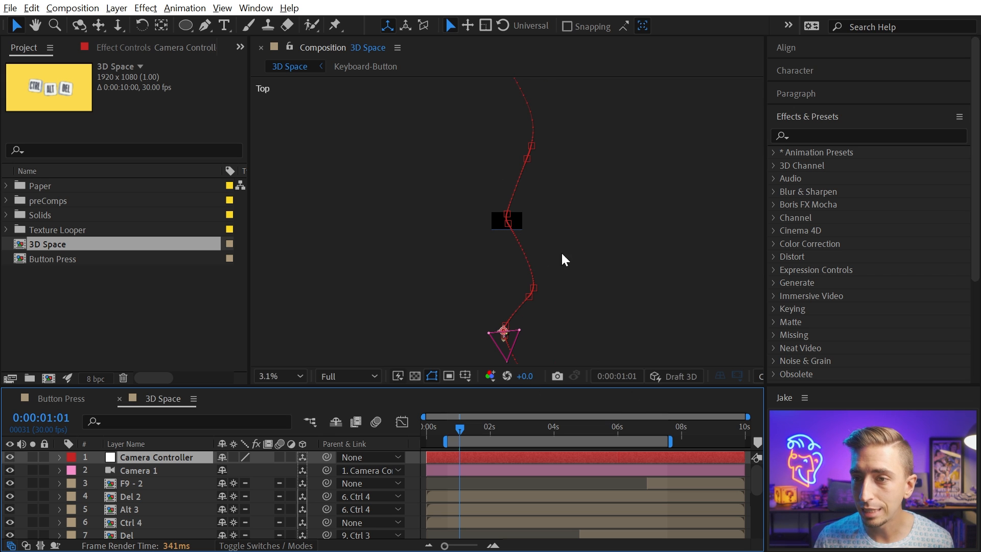
scroll(down, 3)
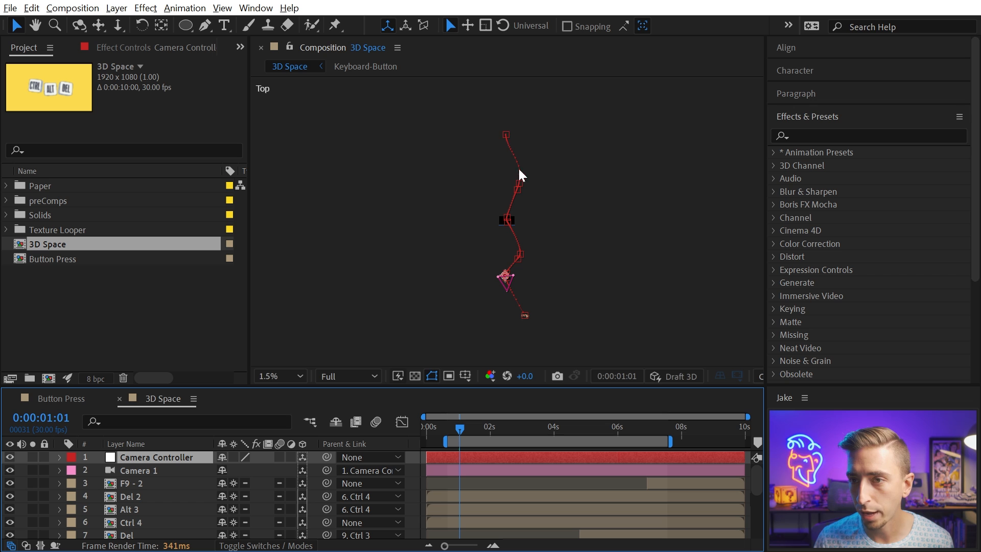
click(59, 458)
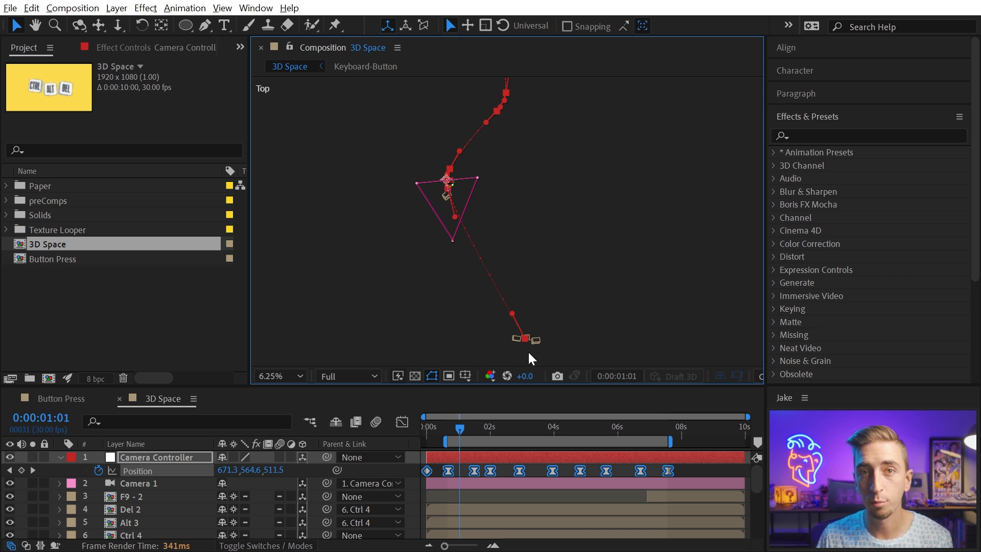
mouse_move(506, 113)
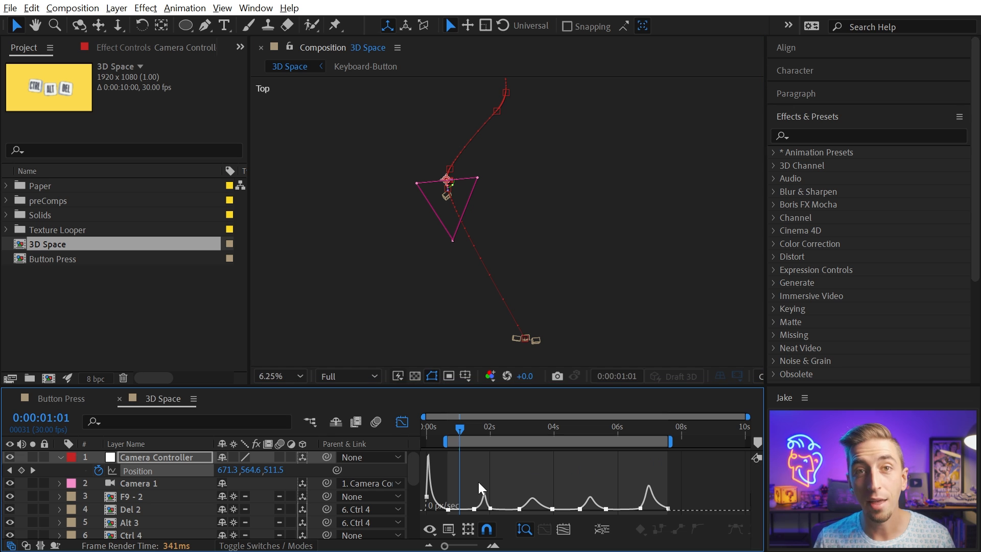
mouse_move(435, 439)
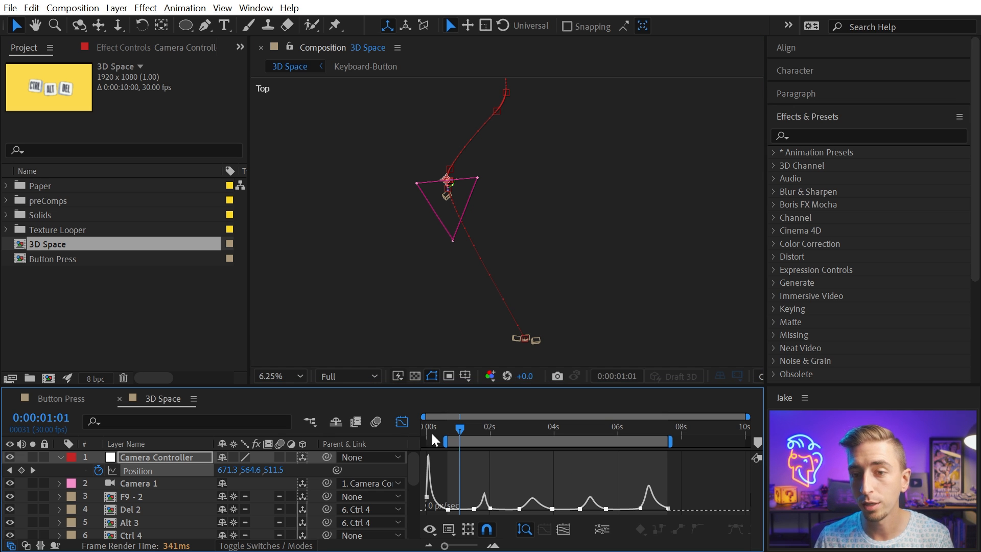
click(402, 422)
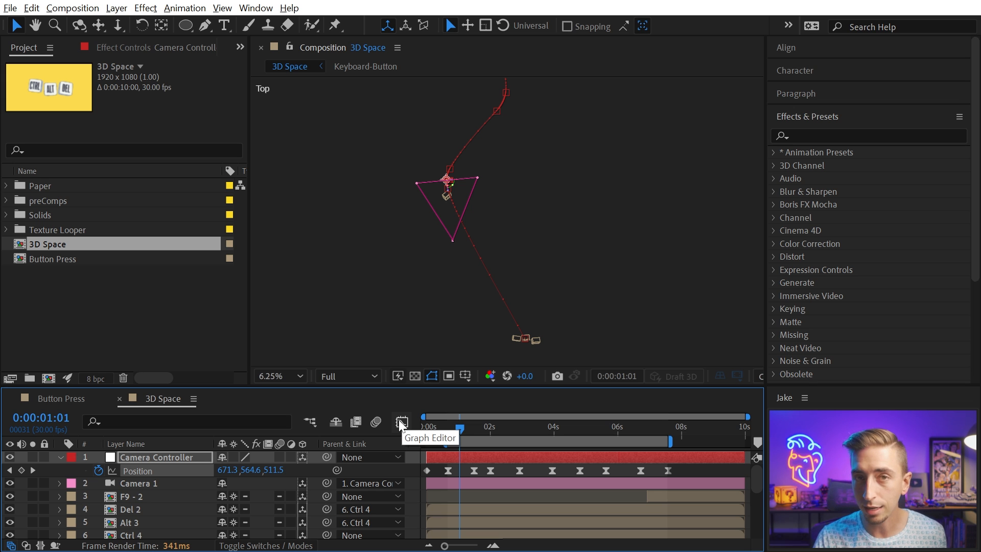
mouse_move(552, 286)
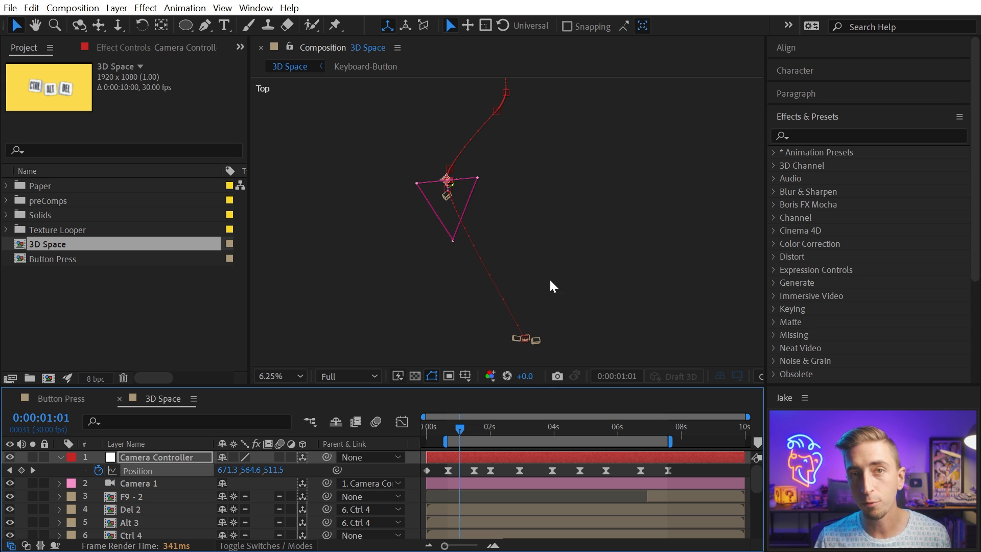